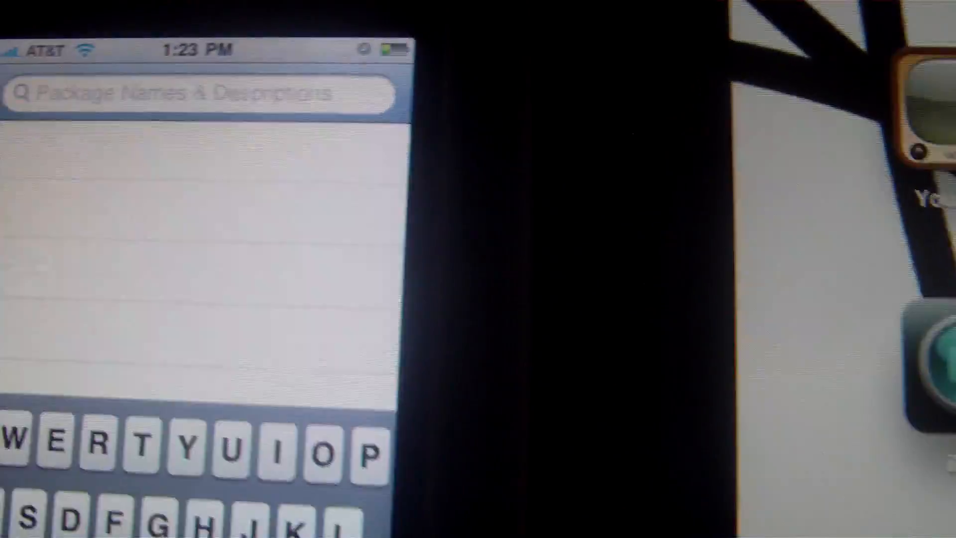
Search Cydia for 'mywi' and install the MyWi package from ModMyi.
text(m)
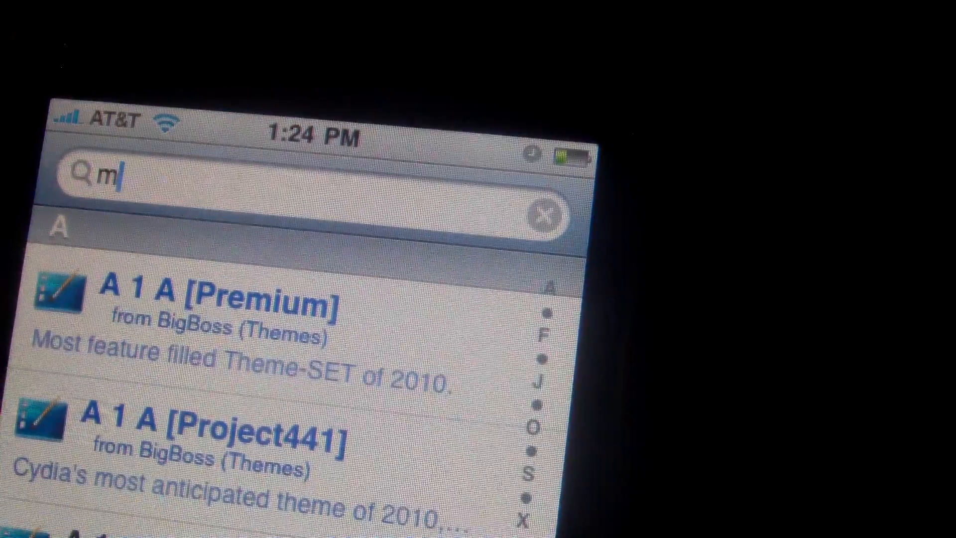
text(y)
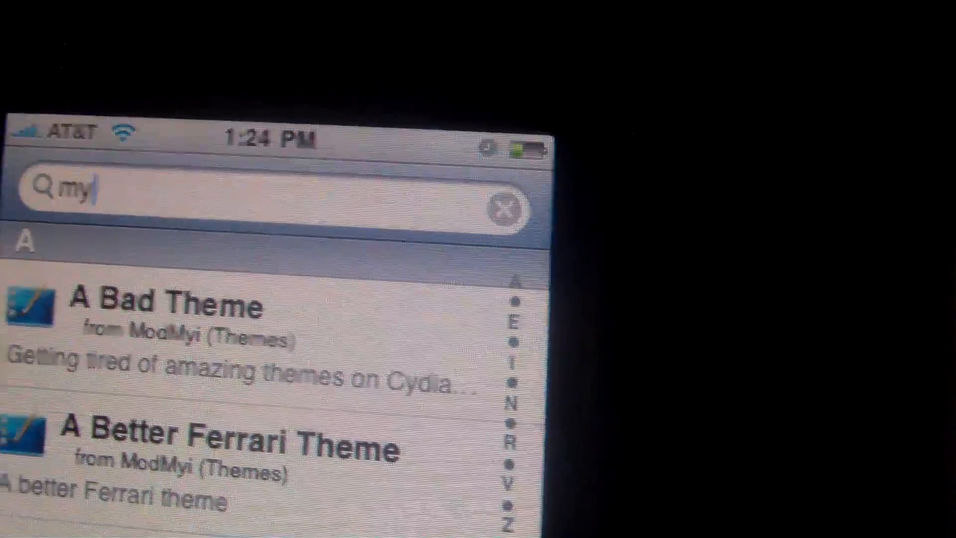
text(wi)
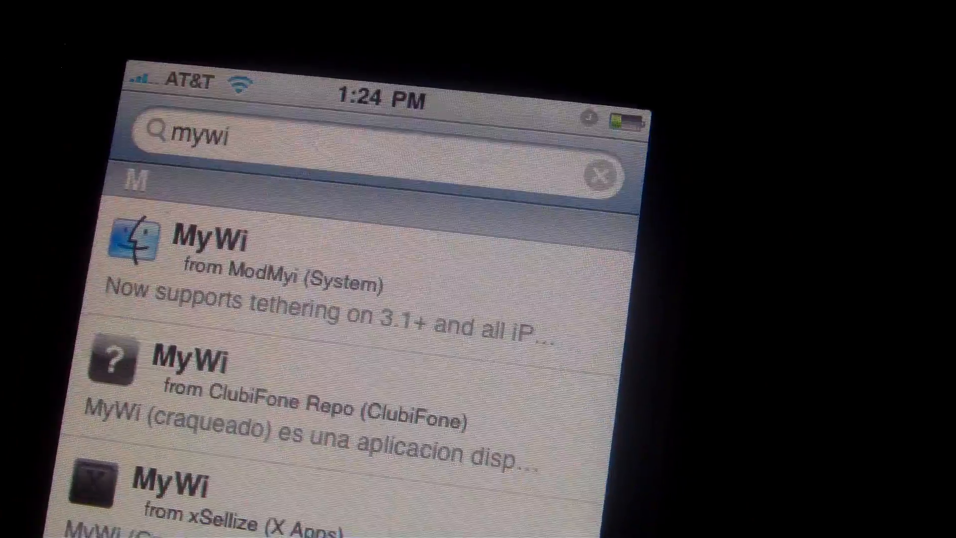
click(178, 238)
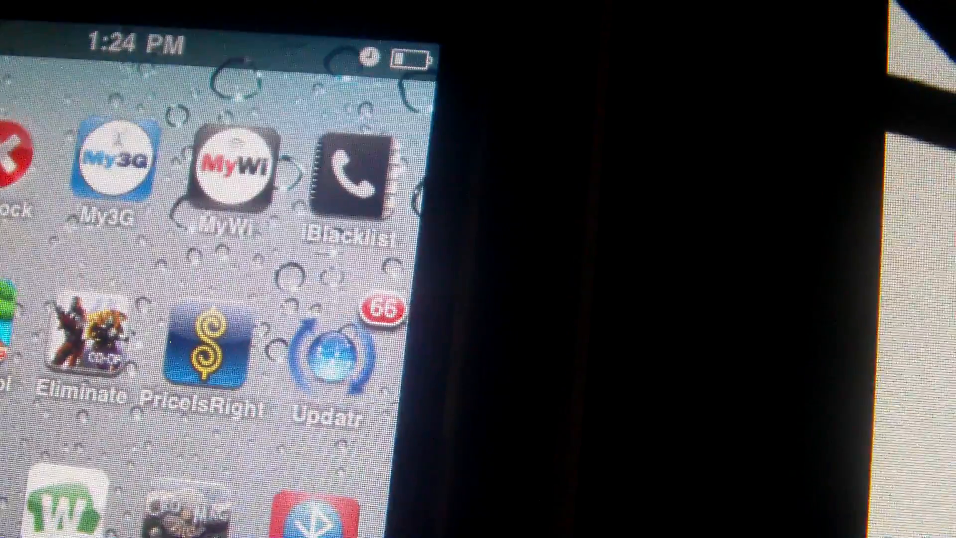
click(237, 170)
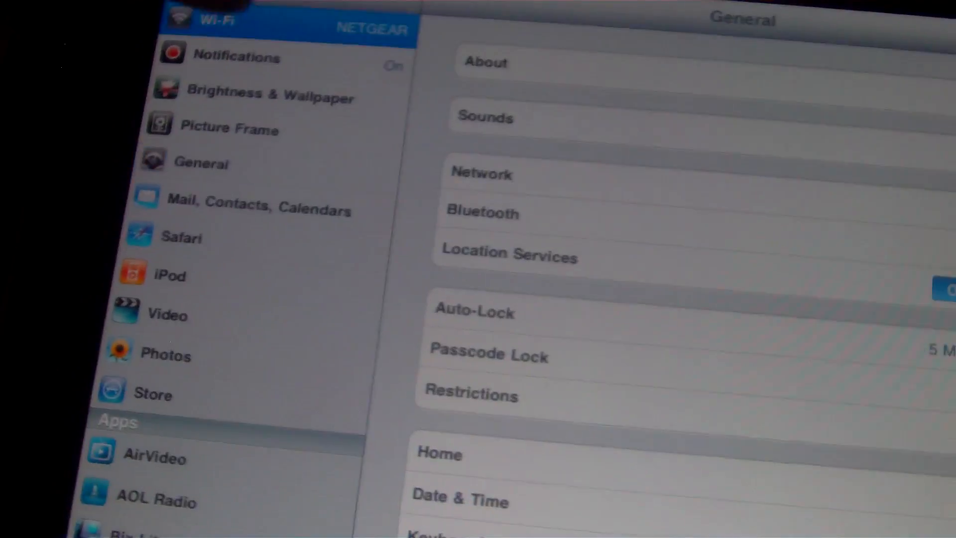
Join the iPad to the 'iPhone MyWi' Wi-Fi network instead of NETGEAR.
click(207, 18)
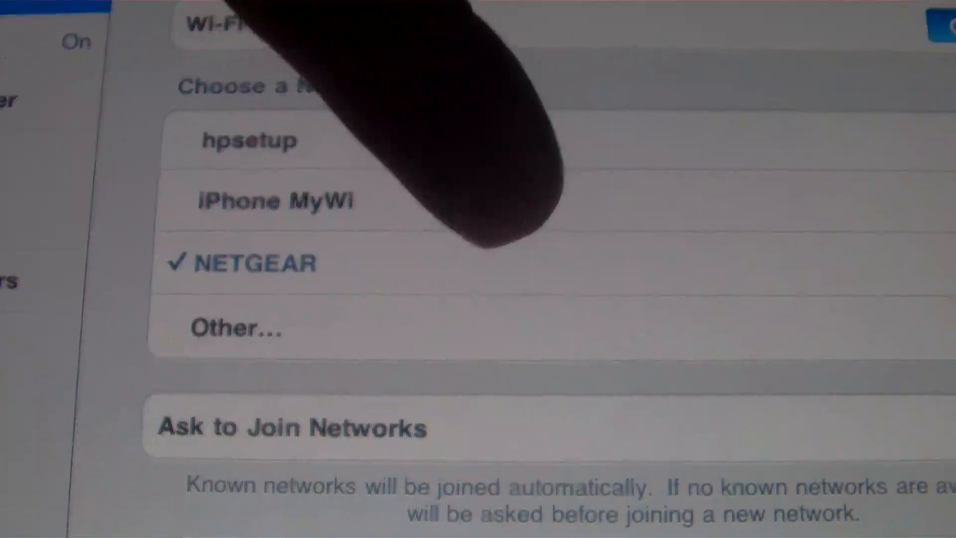
click(275, 201)
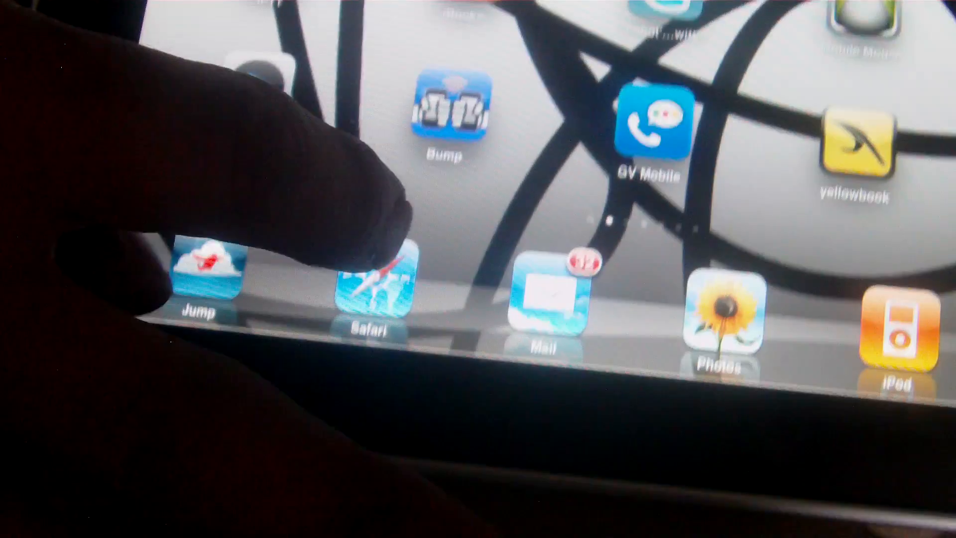
Load google.com in Safari on the iPad over the iPhone's tethered connection.
click(376, 287)
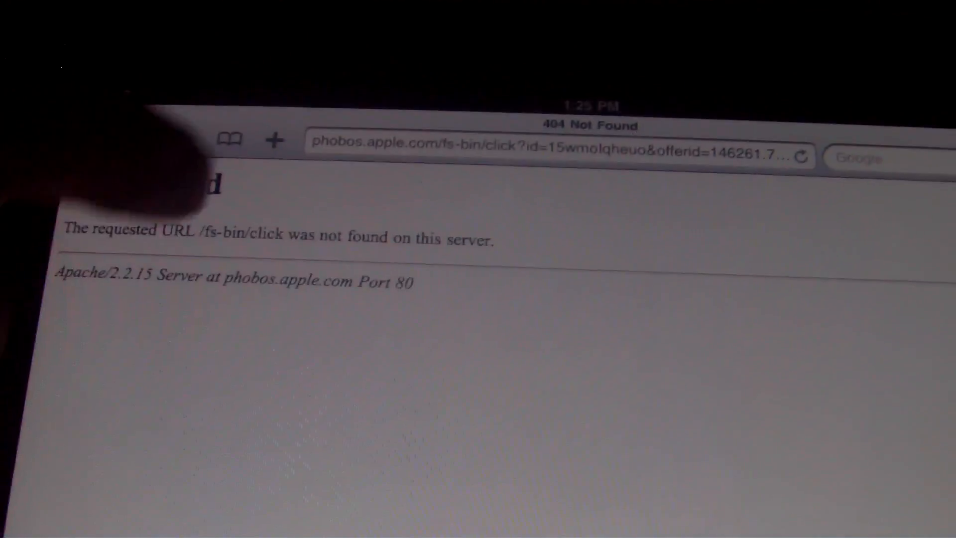
text(g)
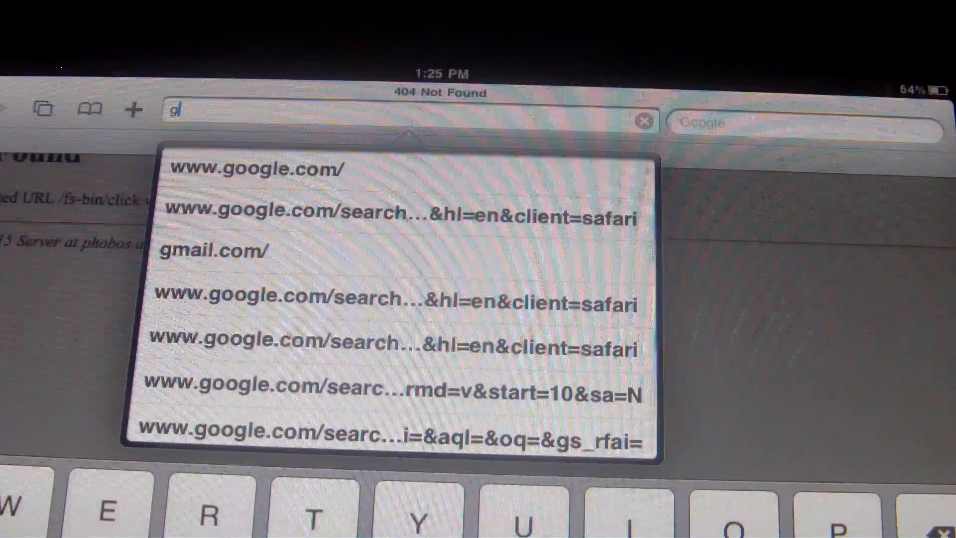
text(o)
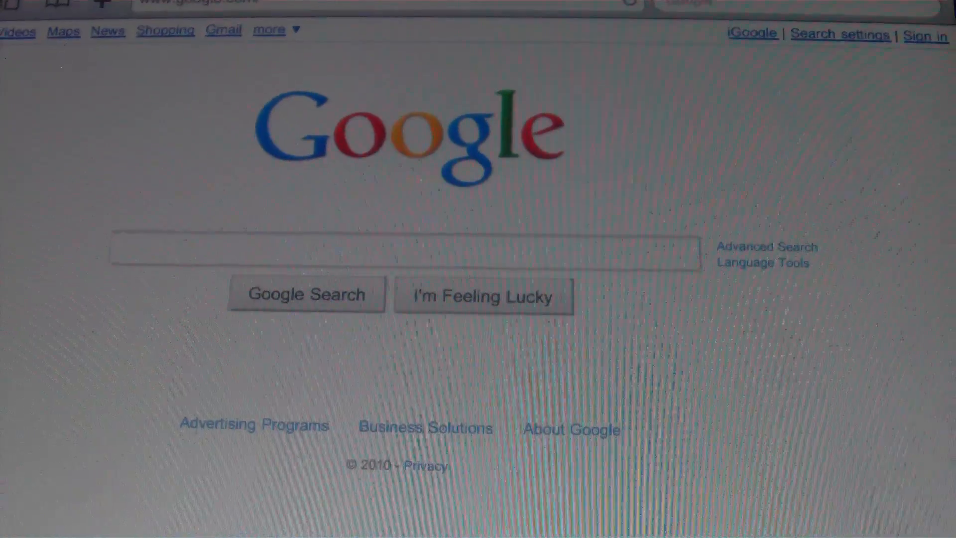
scroll(down, 3)
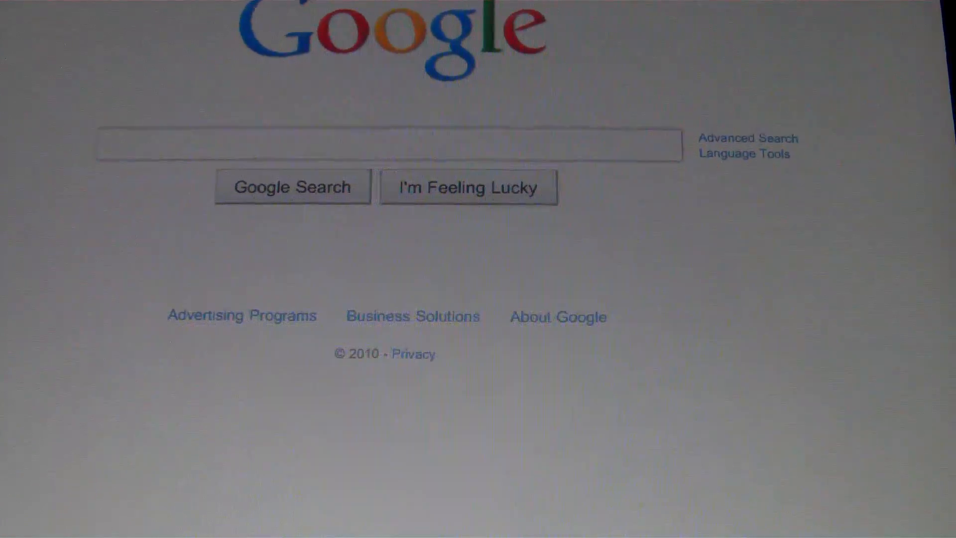